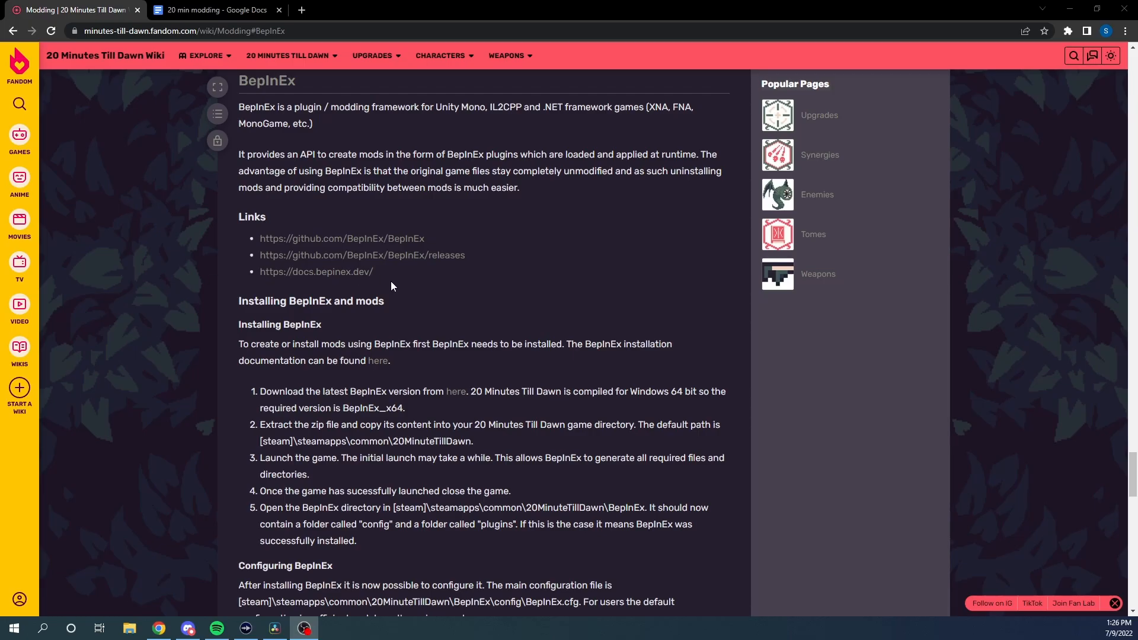
mouse_move(455, 393)
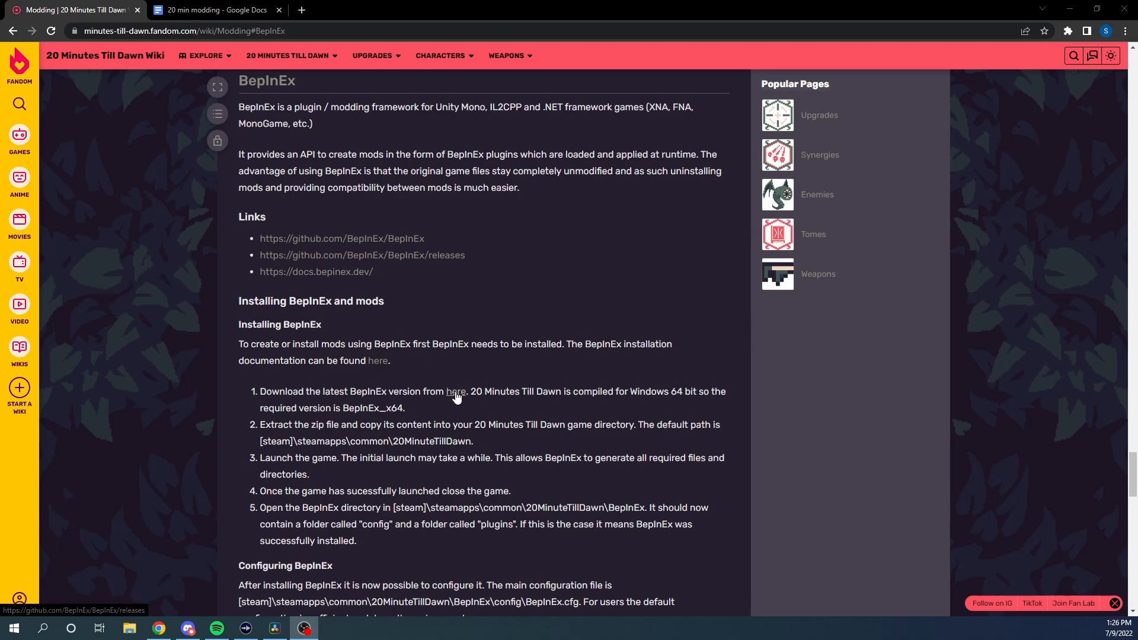
Step: Download BepInEx_x64_5.4.19.0.zip from the GitHub releases Assets and open the finished download
click(455, 391)
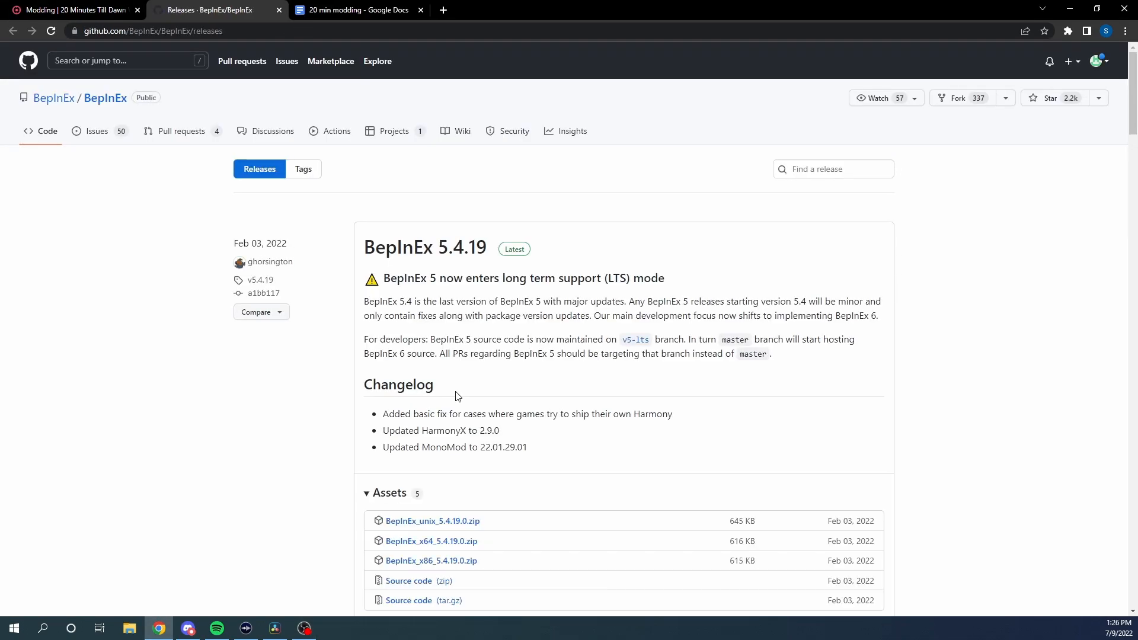
scroll(down, 3)
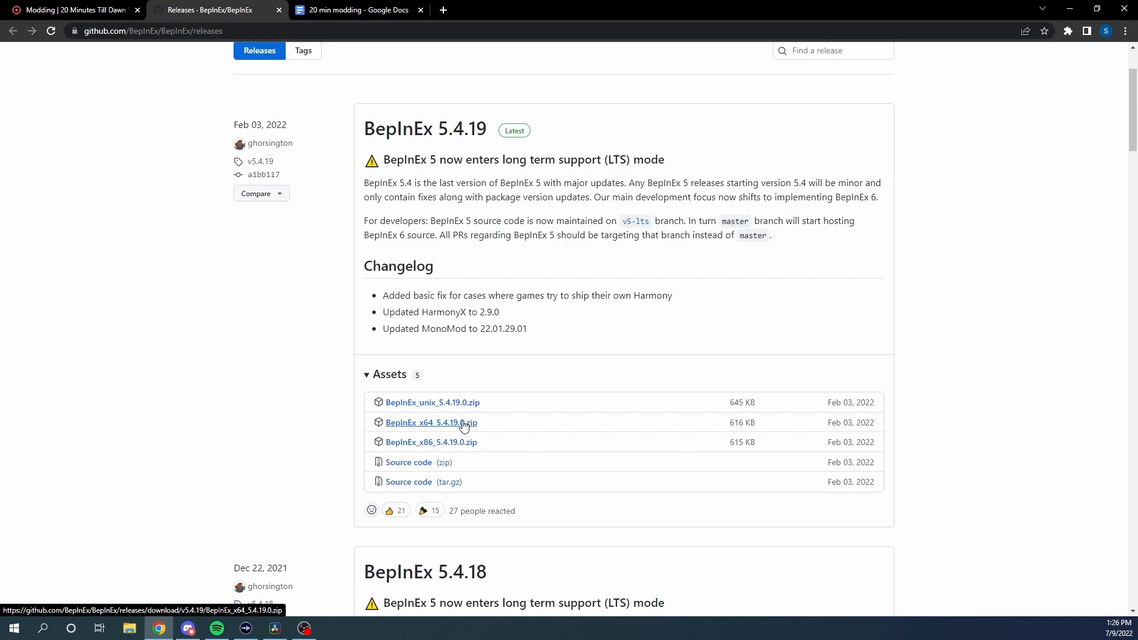
click(432, 422)
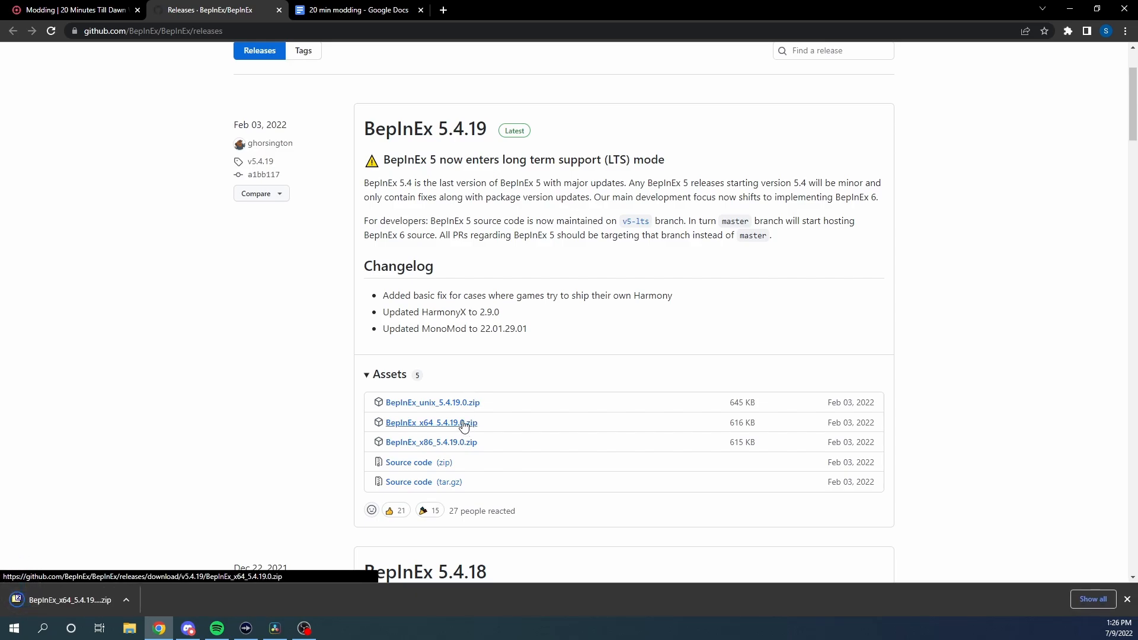
click(432, 422)
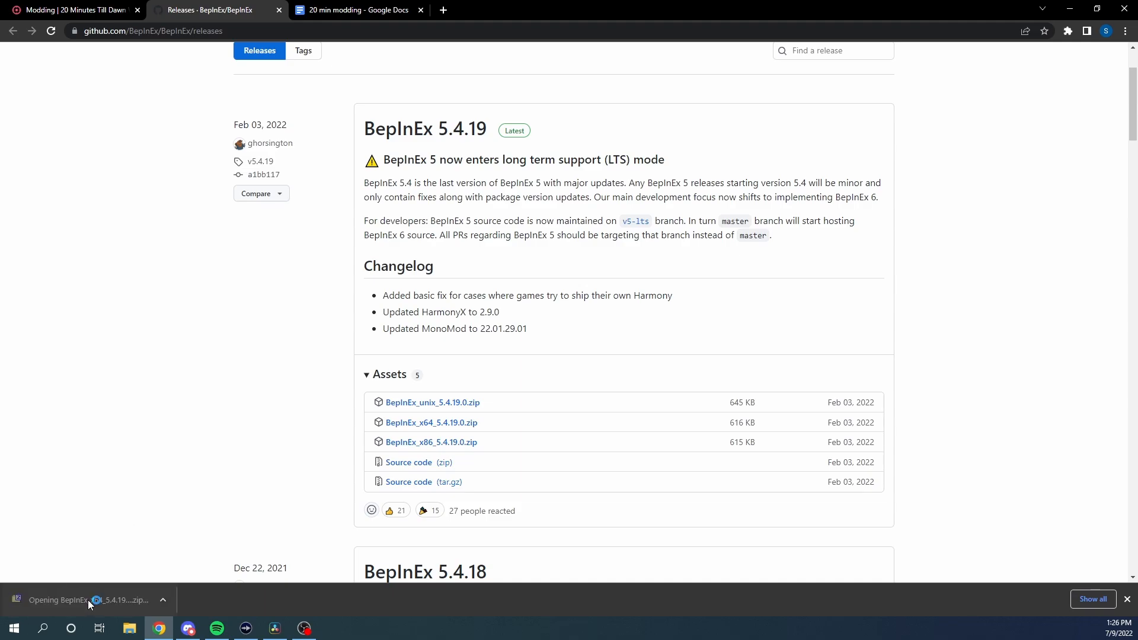
Step: Select all of the zip's contents in 7-Zip: BepInEx, changelog.txt, doorstop_config.ini and winhttp.dll
click(89, 600)
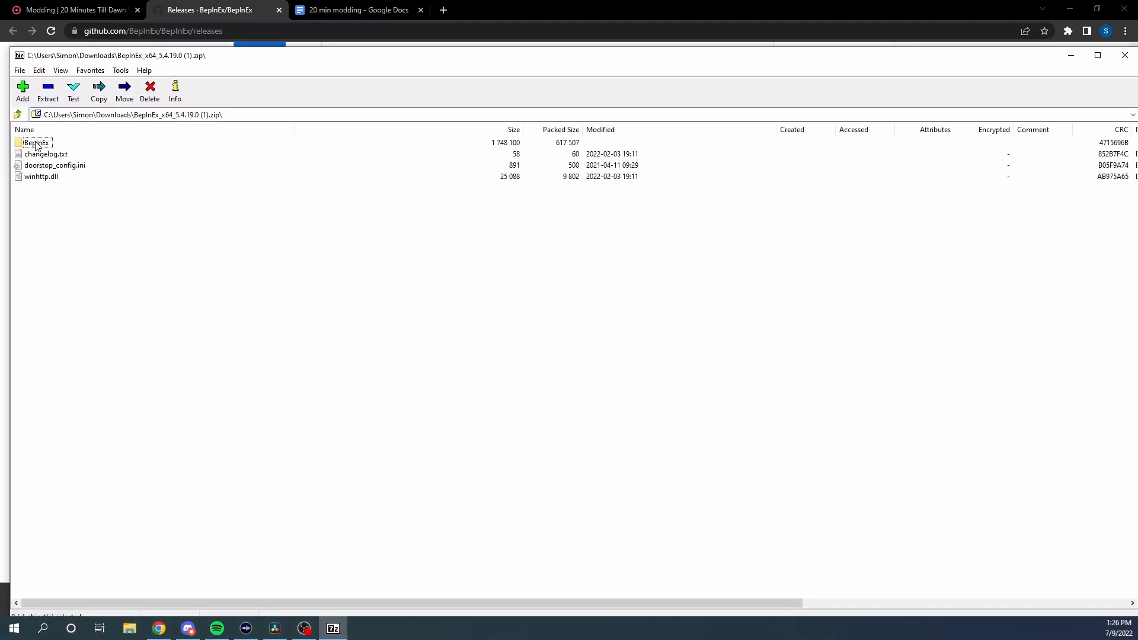
key(ctrl+a)
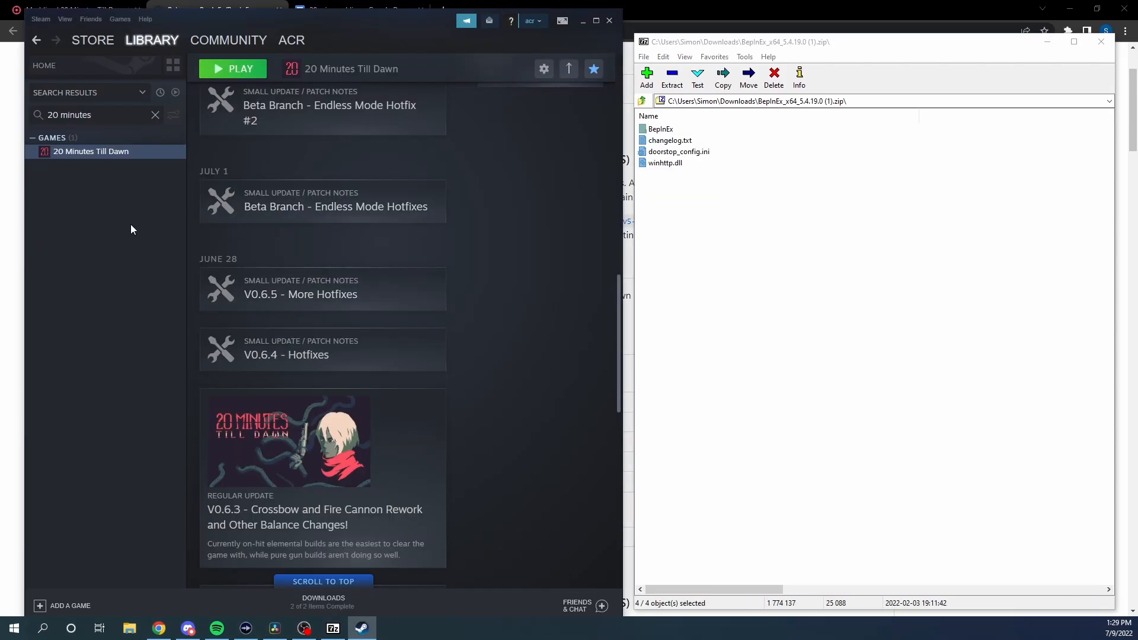
Step: Browse to 20 Minutes Till Dawn's install folder via Properties > Local Files and place the BepInEx files there
right_click(91, 150)
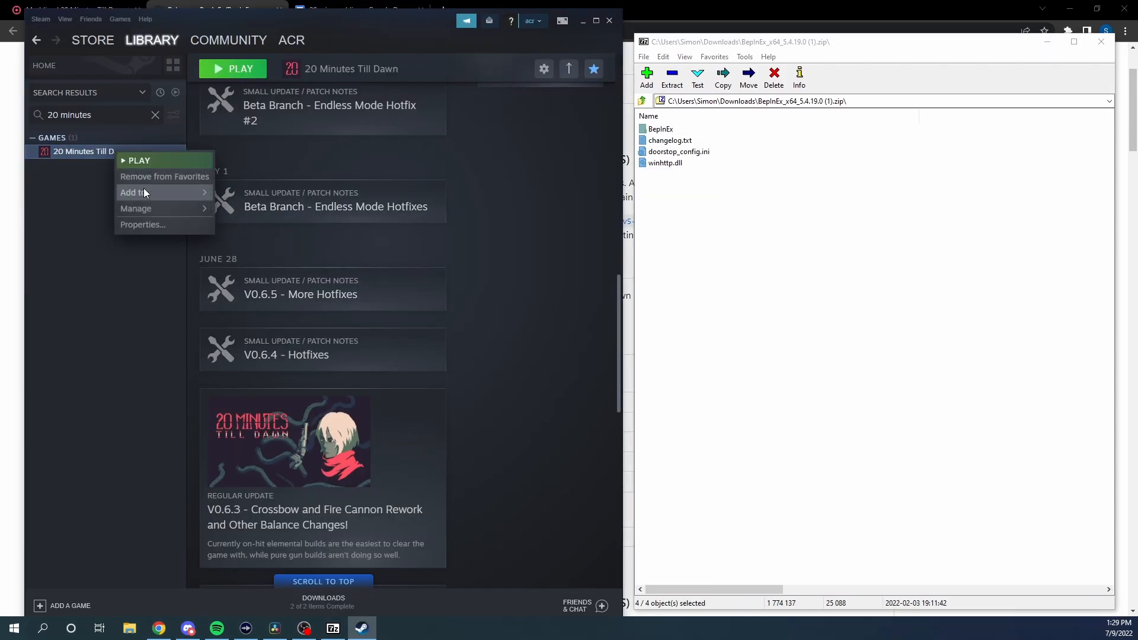
click(126, 228)
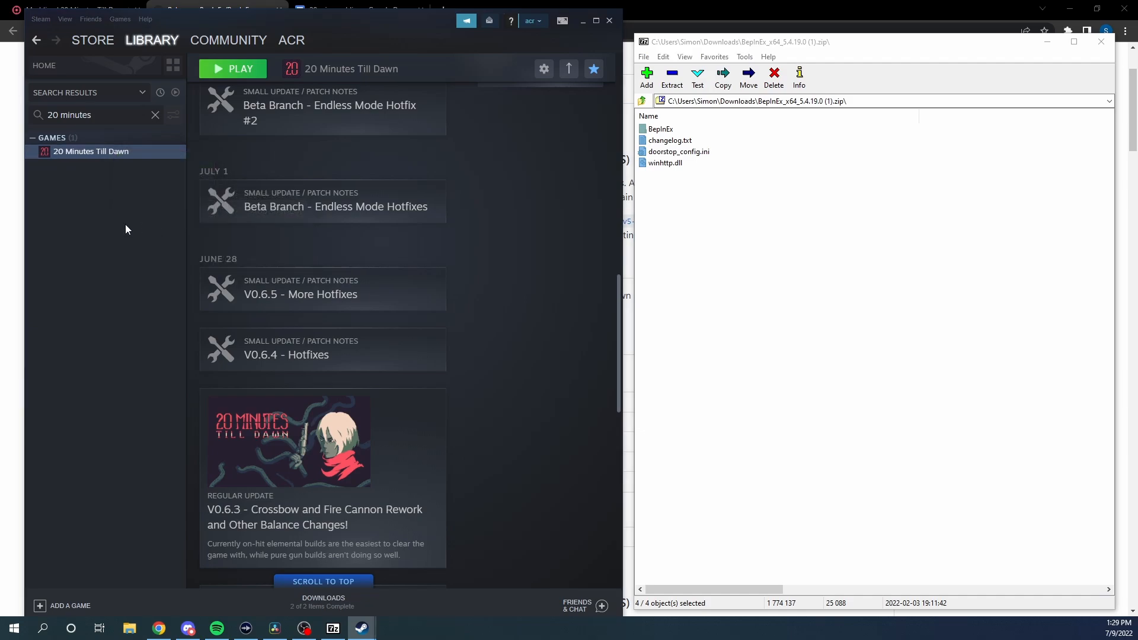
click(543, 69)
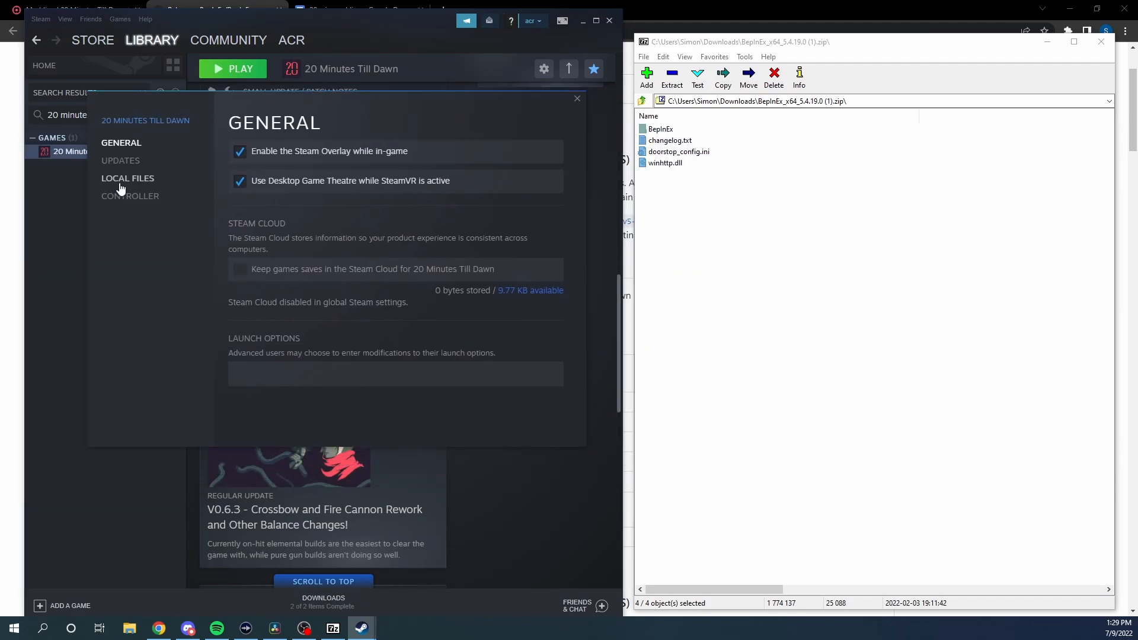
click(127, 177)
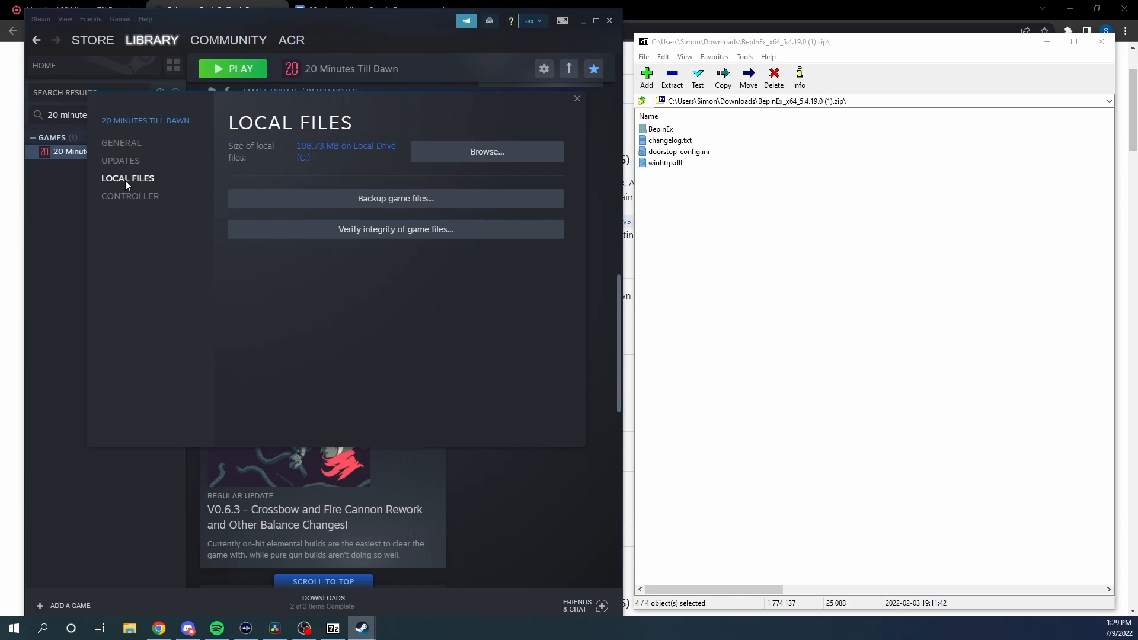
click(486, 151)
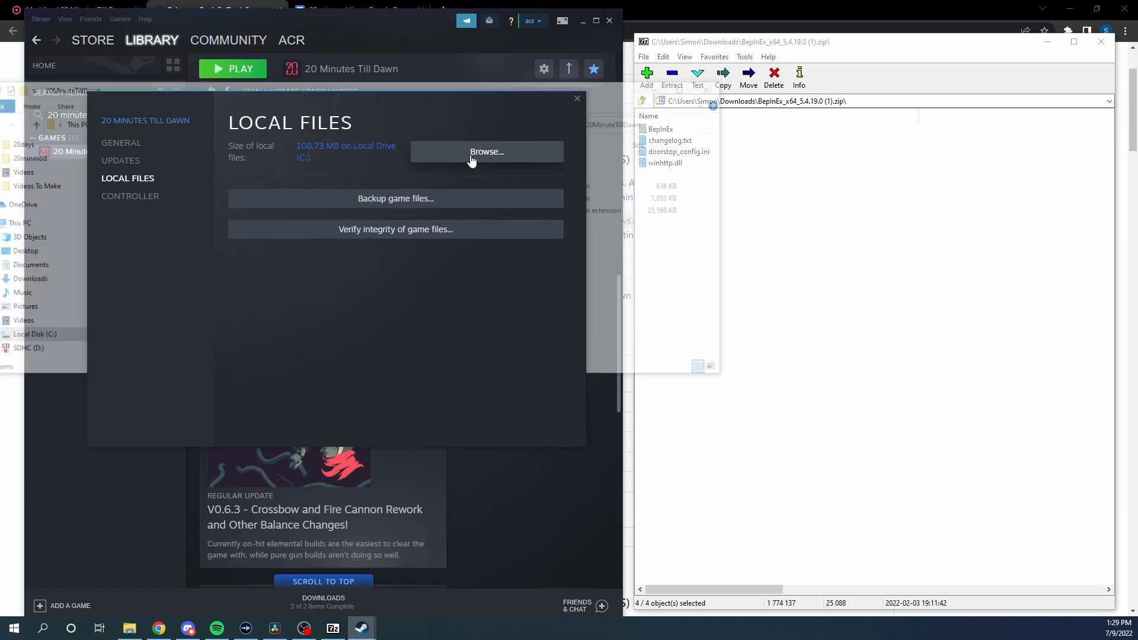
click(486, 151)
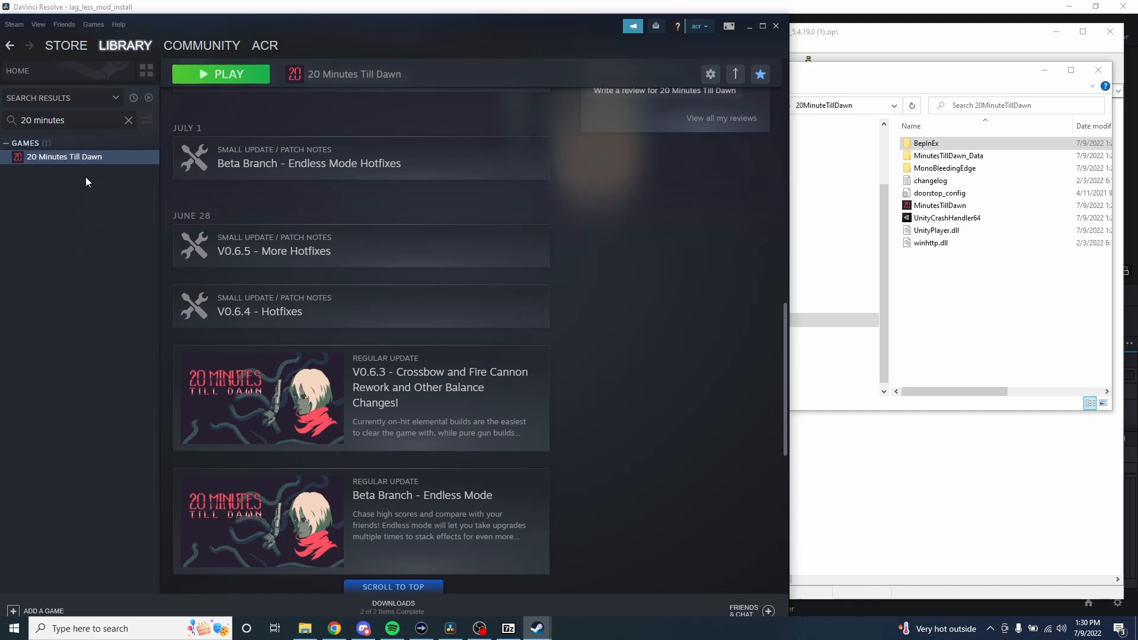
Step: Launch 20 Minutes Till Dawn from Steam so BepInEx generates its plugins folder
click(221, 73)
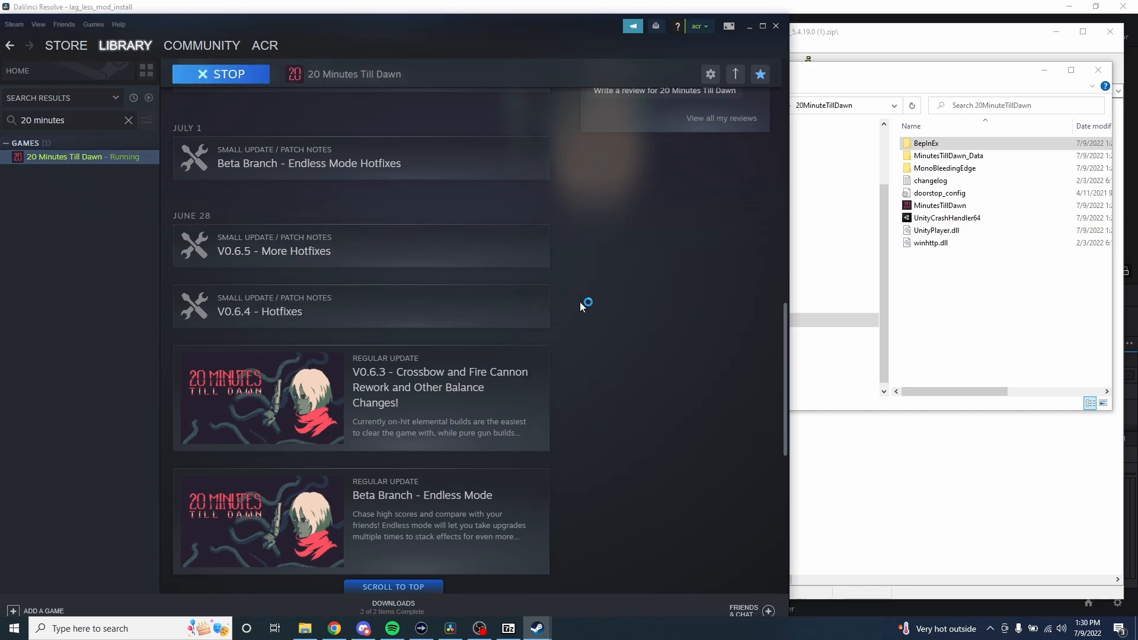
mouse_move(628, 295)
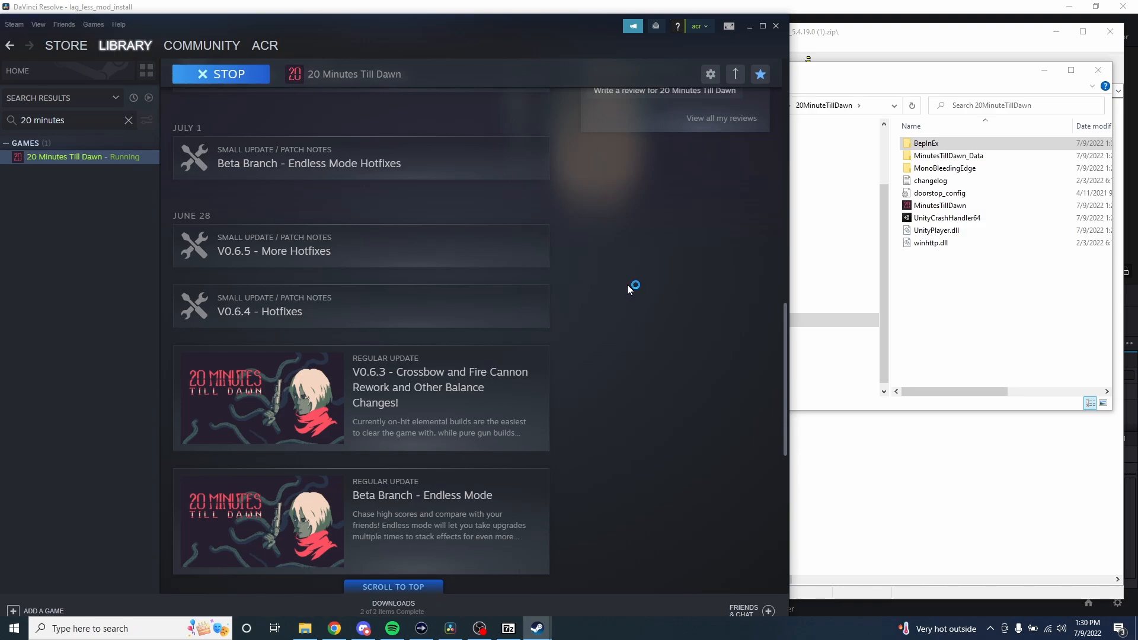
mouse_move(589, 558)
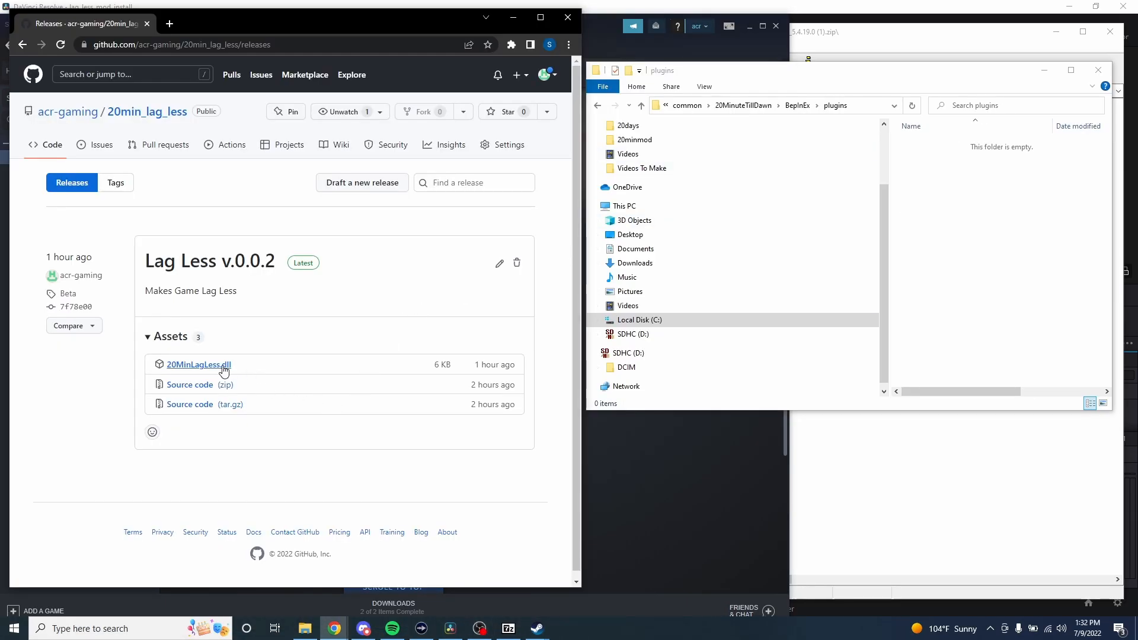
mouse_move(198, 364)
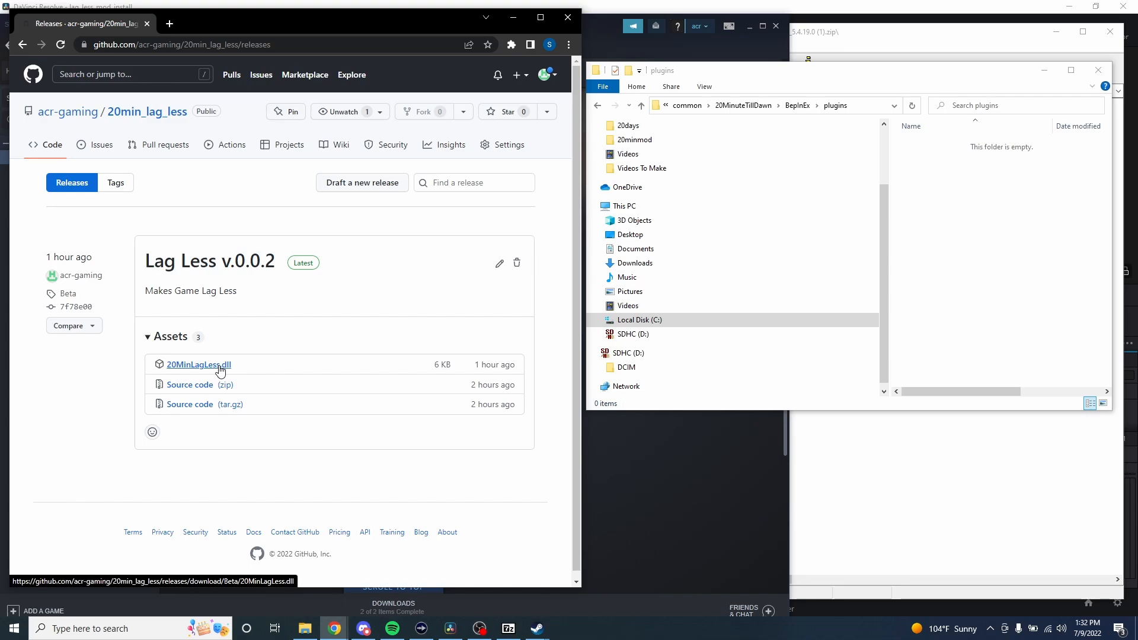
Step: Download 20MinLagLess.dll from the Lag Less v.0.0.2 release, keep it past the warning, and relaunch the game
click(198, 364)
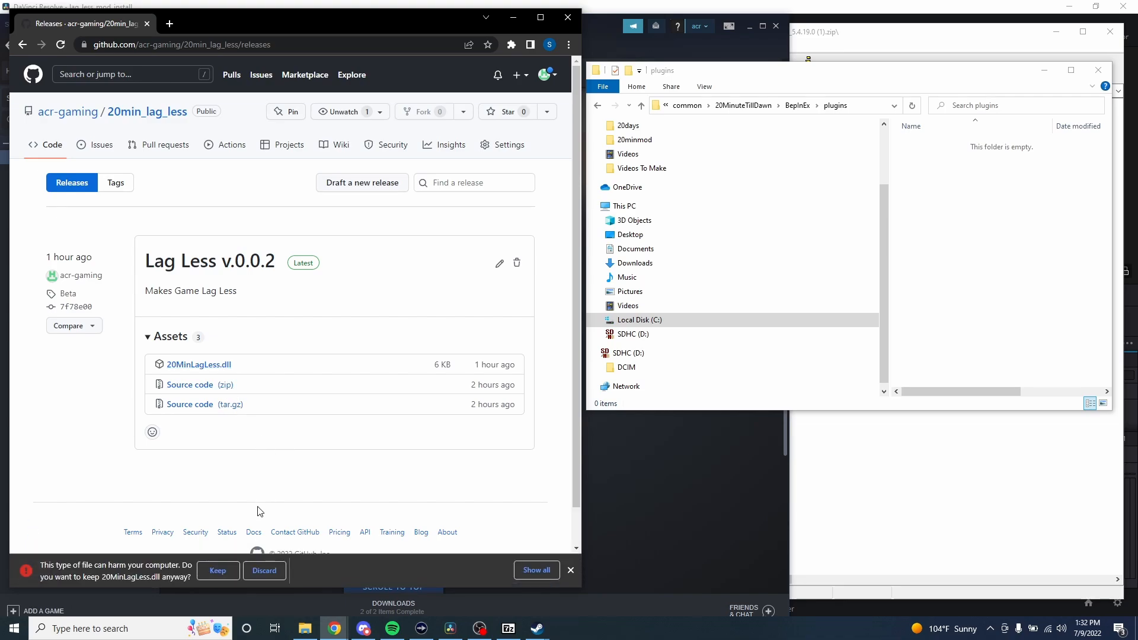
click(218, 570)
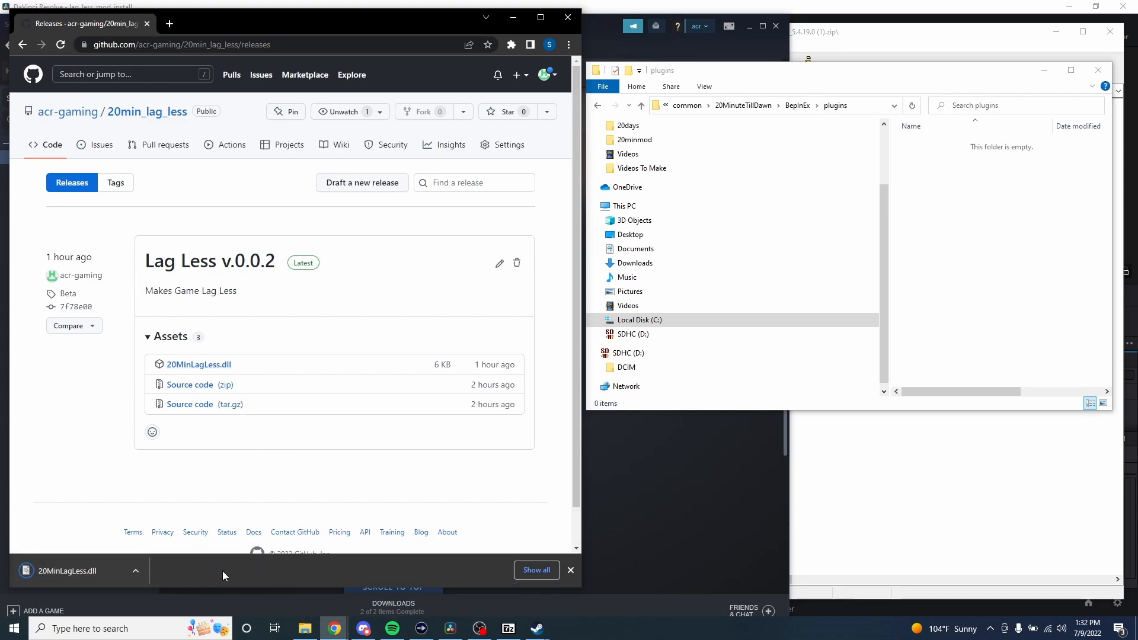
mouse_move(233, 455)
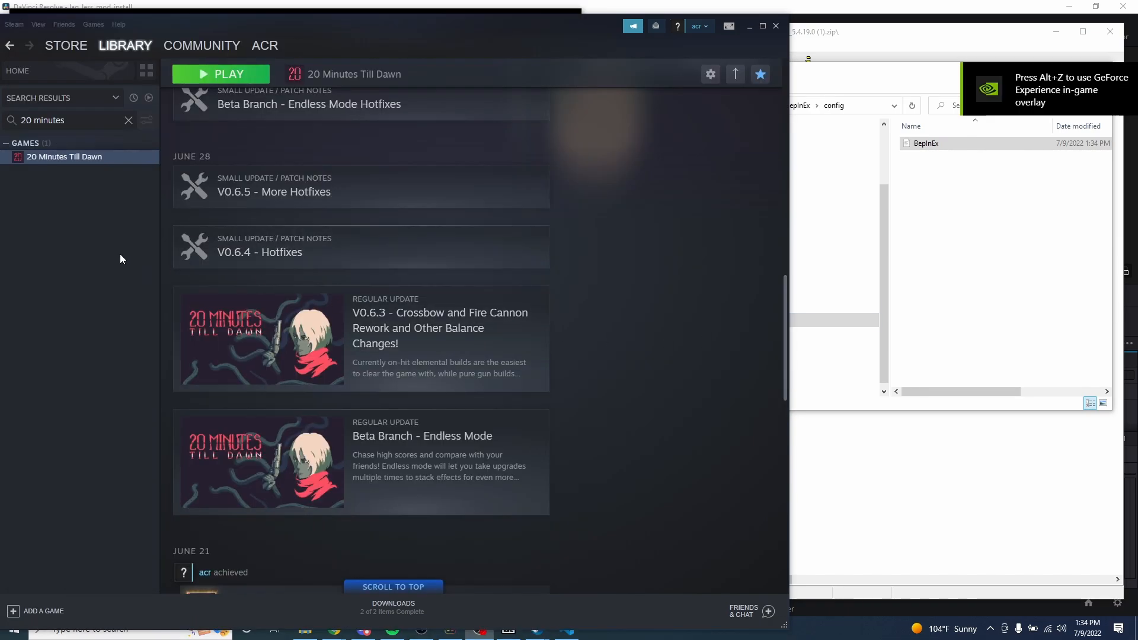
click(219, 74)
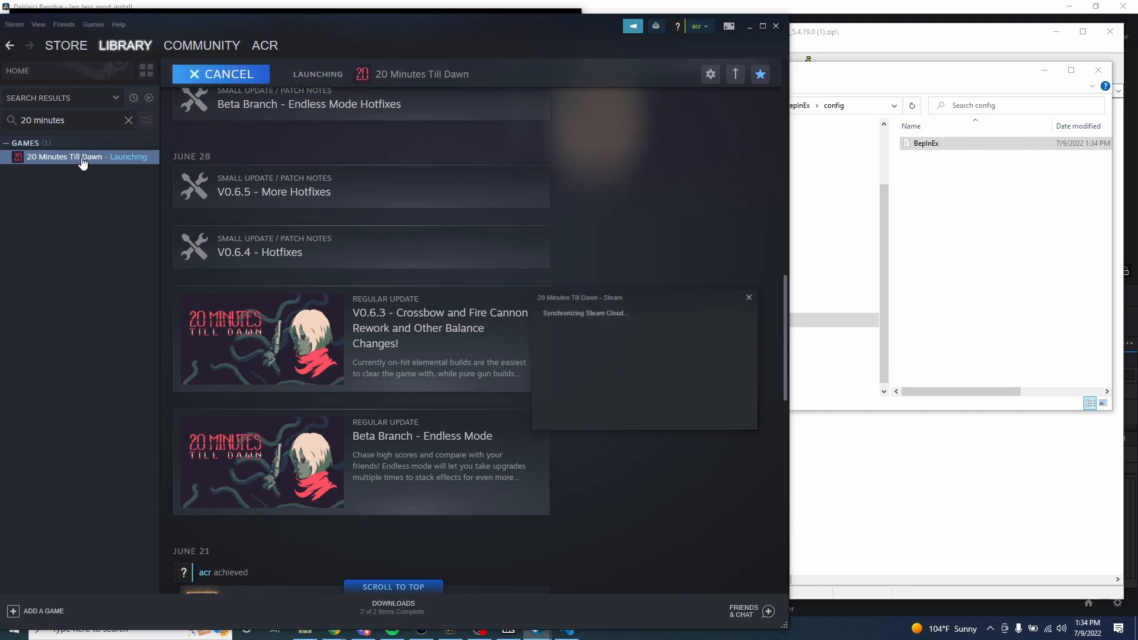